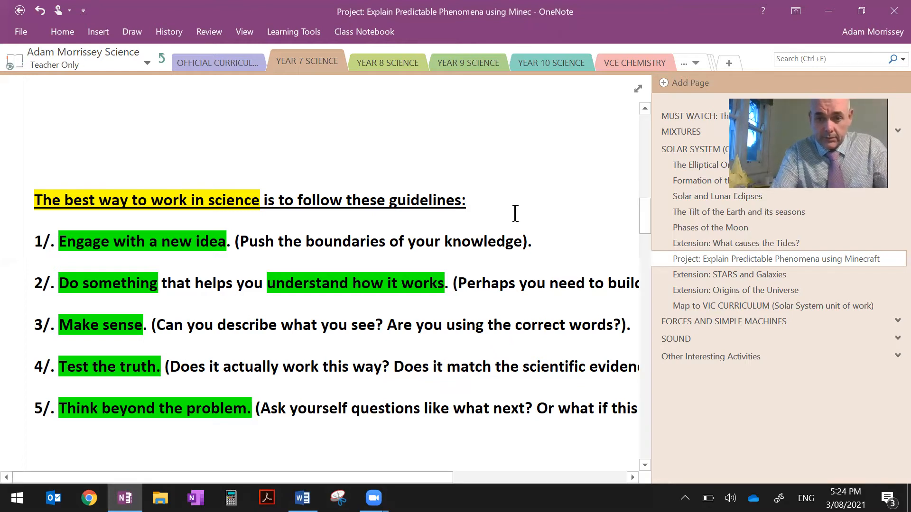
{"action": "mouse_move", "coordinate": [645, 218]}
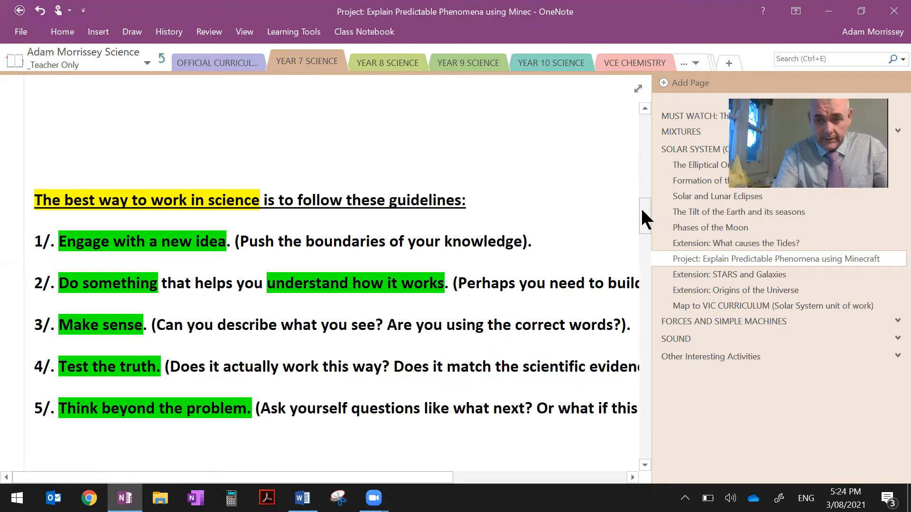
Scroll past the five science guidelines to the Minecraft Sun, Earth and Moon project images
{"action": "scroll", "scroll_direction": "down", "scroll_amount": 3}
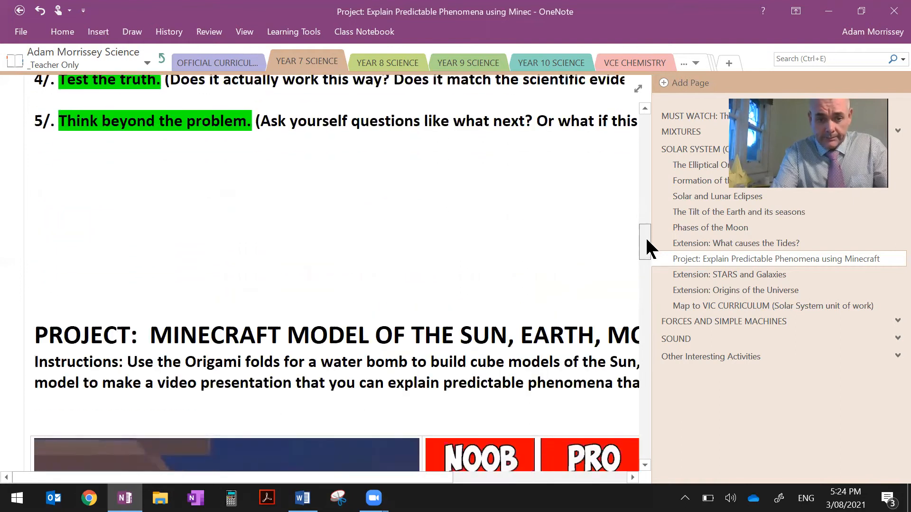
{"action": "scroll", "scroll_direction": "down", "scroll_amount": 3}
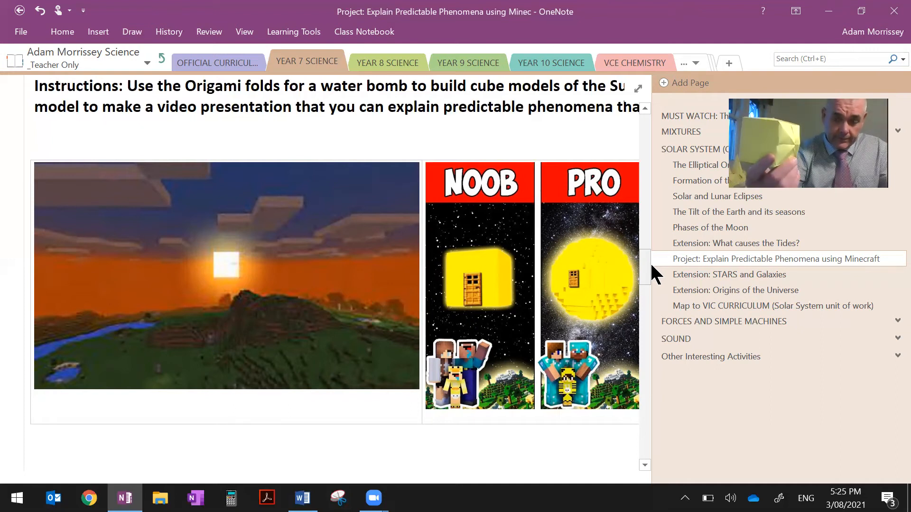
{"action": "mouse_move", "coordinate": [674, 265]}
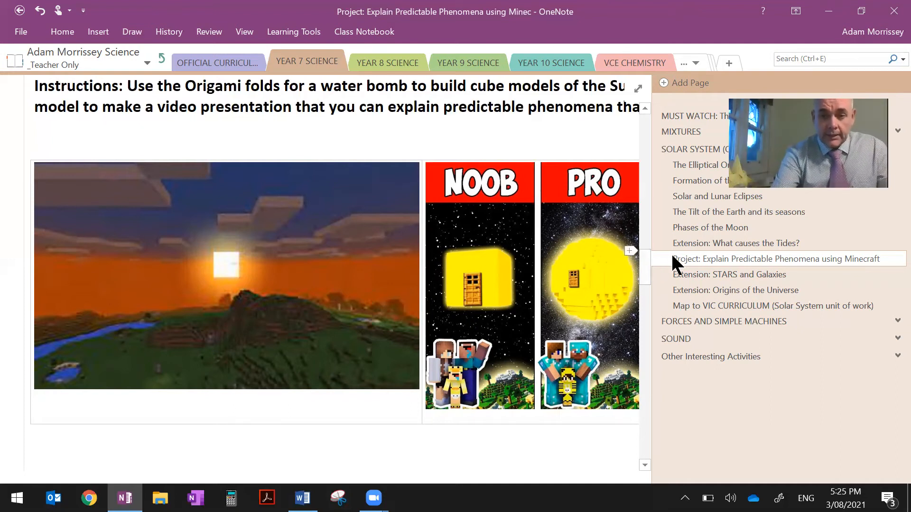
Scroll past the zero-gravity water photo to the Water Bomb origami folding diagrams
{"action": "scroll", "scroll_direction": "down", "scroll_amount": 3}
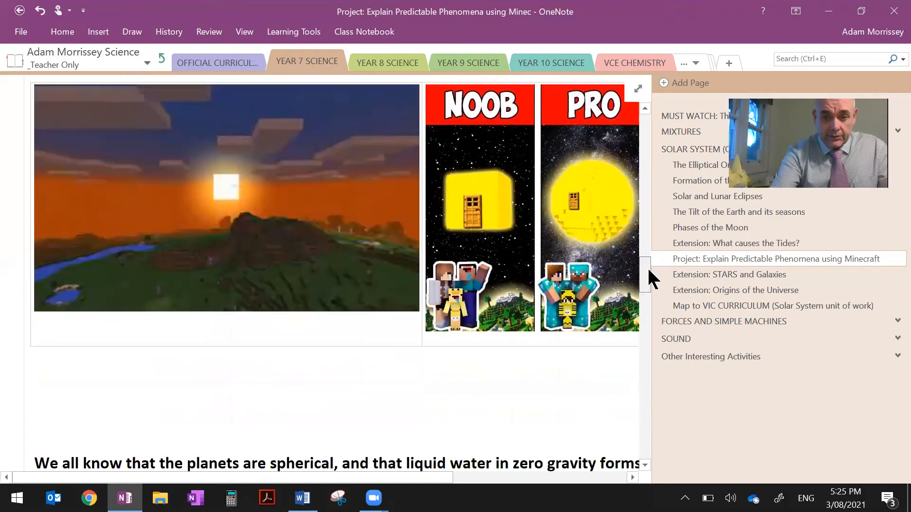
{"action": "scroll", "scroll_direction": "down", "scroll_amount": 3}
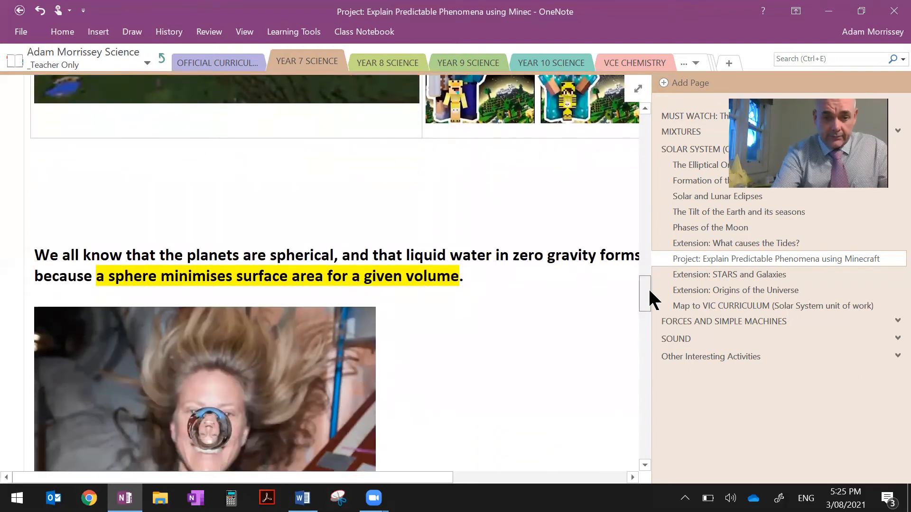
{"action": "scroll", "scroll_direction": "down", "scroll_amount": 3}
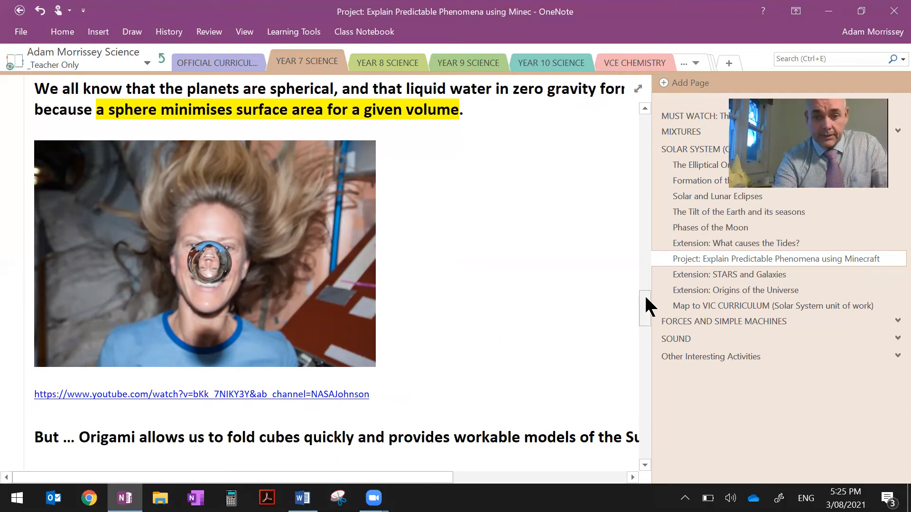
{"action": "scroll", "scroll_direction": "down", "scroll_amount": 3}
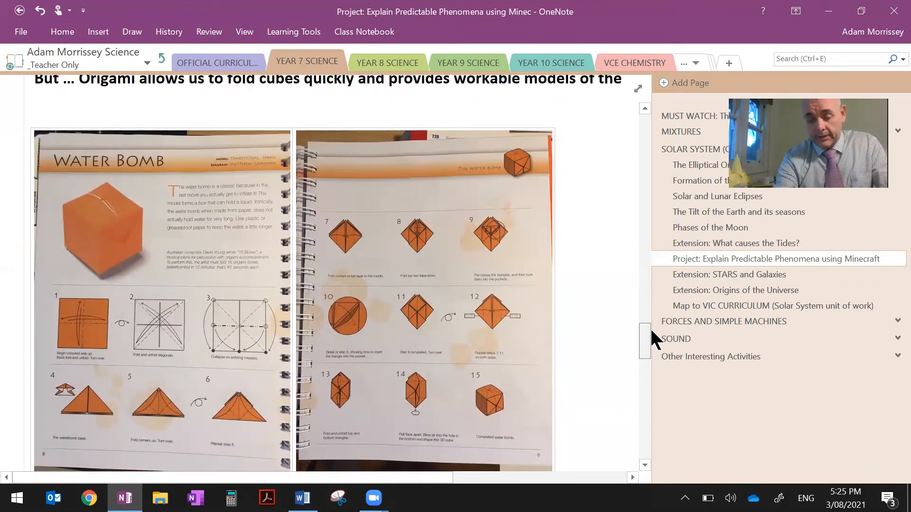
Scroll down to the grid of student origami Sun, Earth and Moon model photos
{"action": "scroll", "scroll_direction": "down", "scroll_amount": 3}
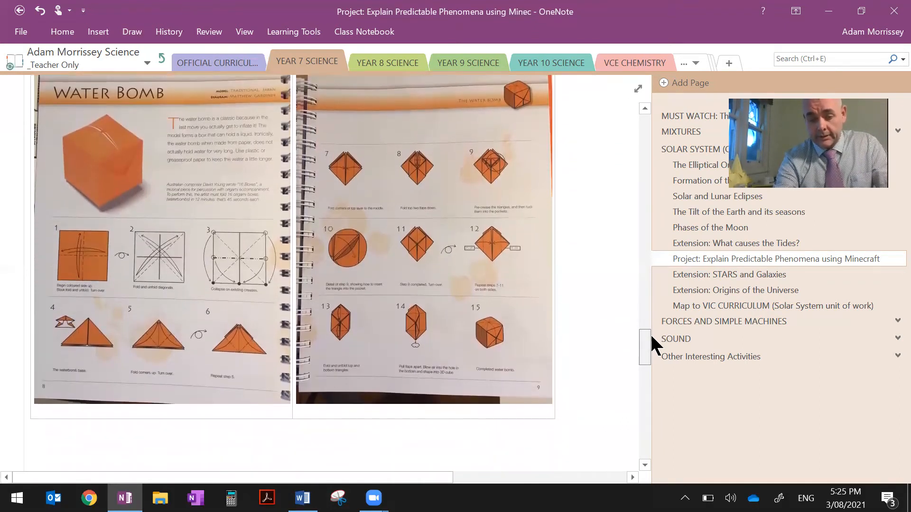
{"action": "scroll", "scroll_direction": "down", "scroll_amount": 3}
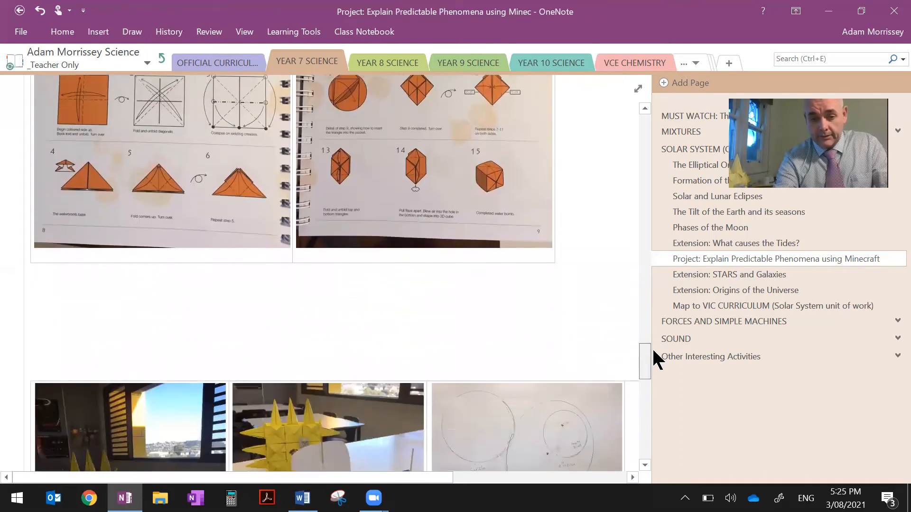
{"action": "scroll", "scroll_direction": "down", "scroll_amount": 3}
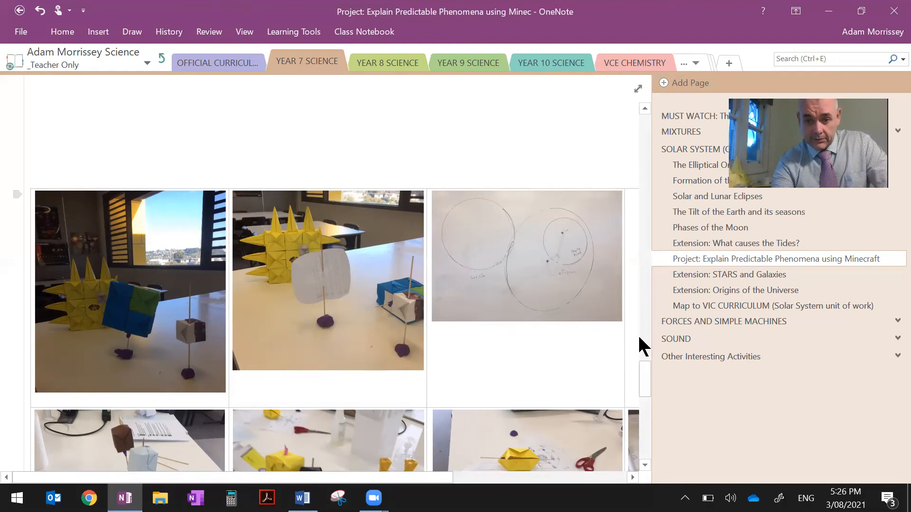
Scroll to the bottom of the photo table showing hand-drawn Moon phase diagrams
{"action": "scroll", "scroll_direction": "down", "scroll_amount": 3}
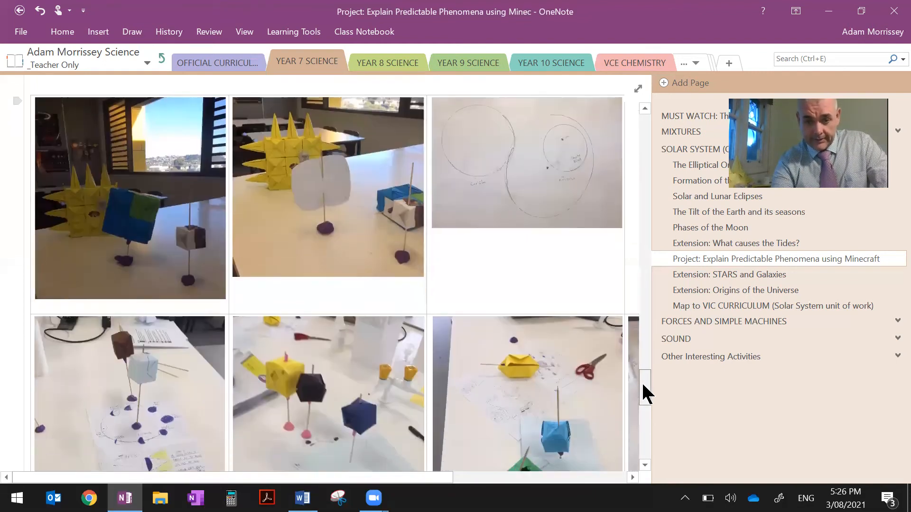
{"action": "scroll", "scroll_direction": "down", "scroll_amount": 3}
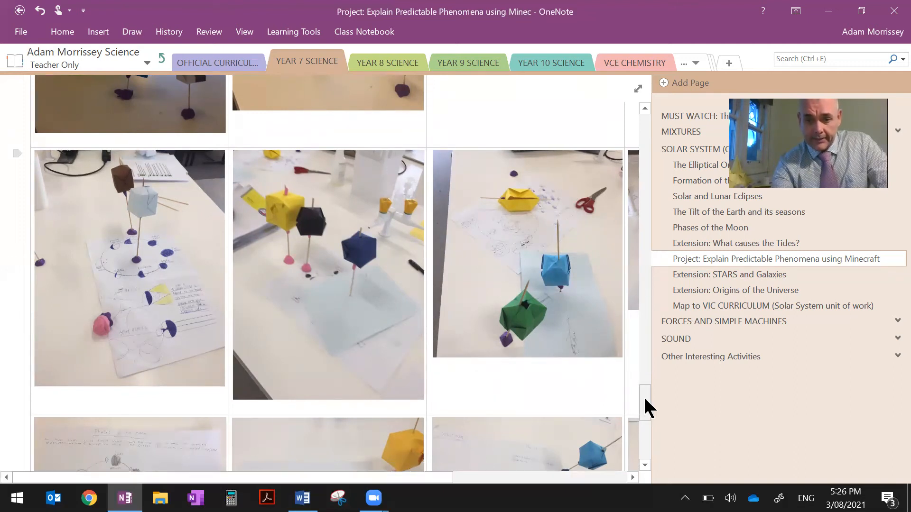
{"action": "scroll", "scroll_direction": "down", "scroll_amount": 3}
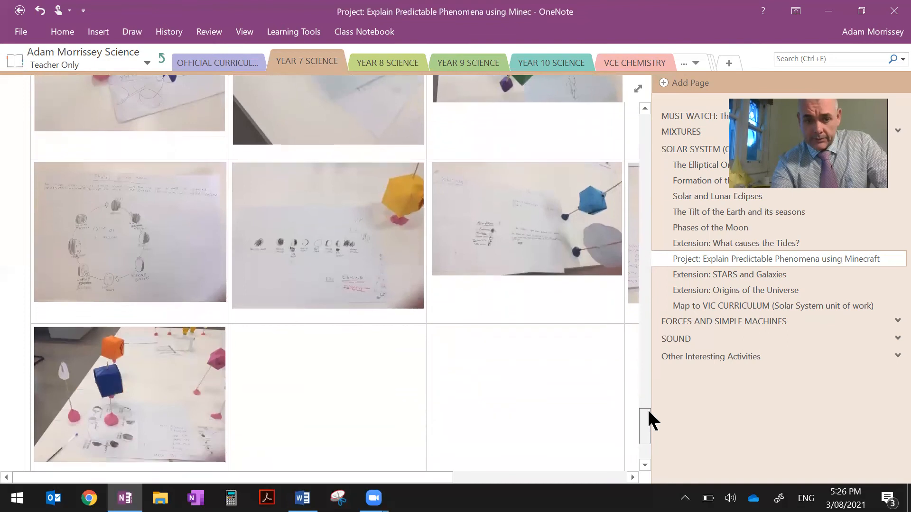
{"action": "scroll", "scroll_direction": "down", "scroll_amount": 3}
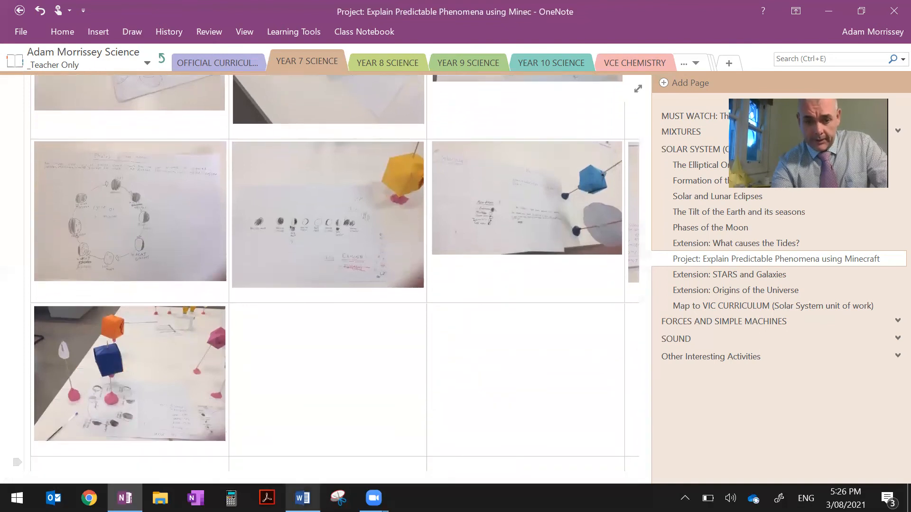
Switch to 'The Earth in Space Checklist' document in Word
{"action": "left_click", "coordinate": [302, 498]}
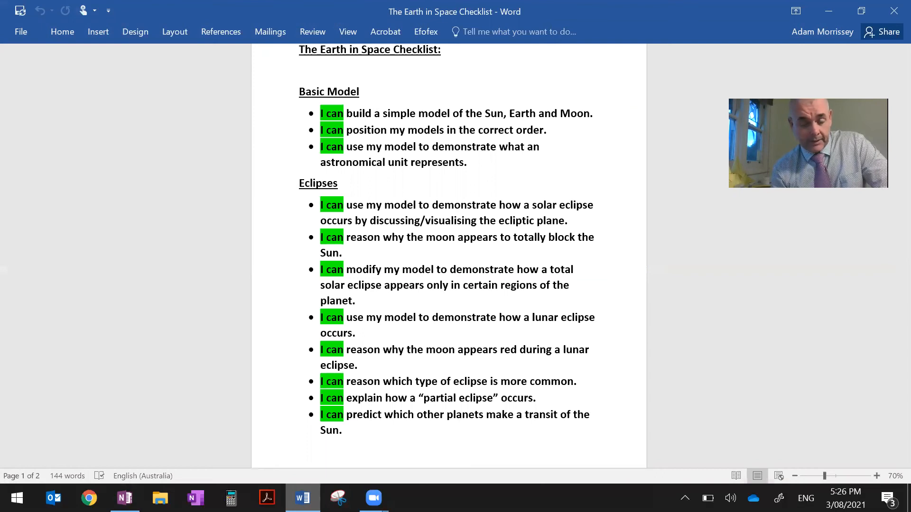
{"action": "left_click", "coordinate": [300, 49]}
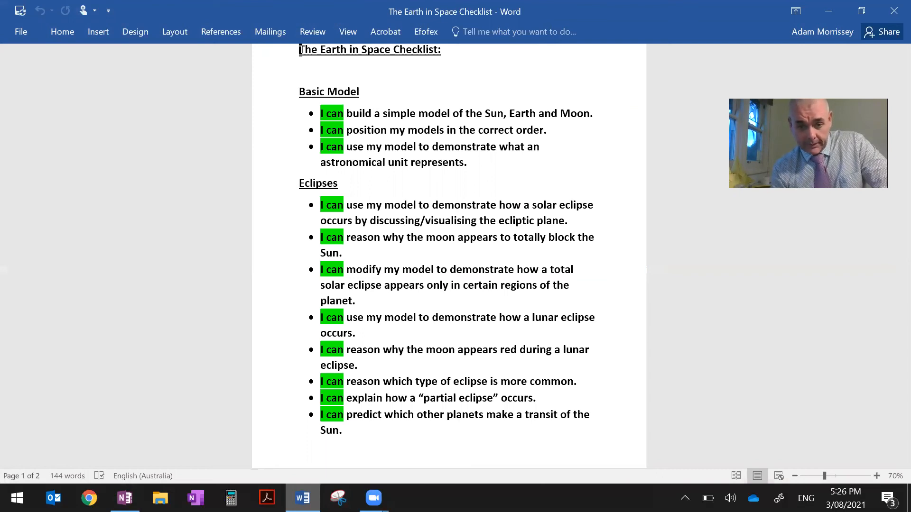